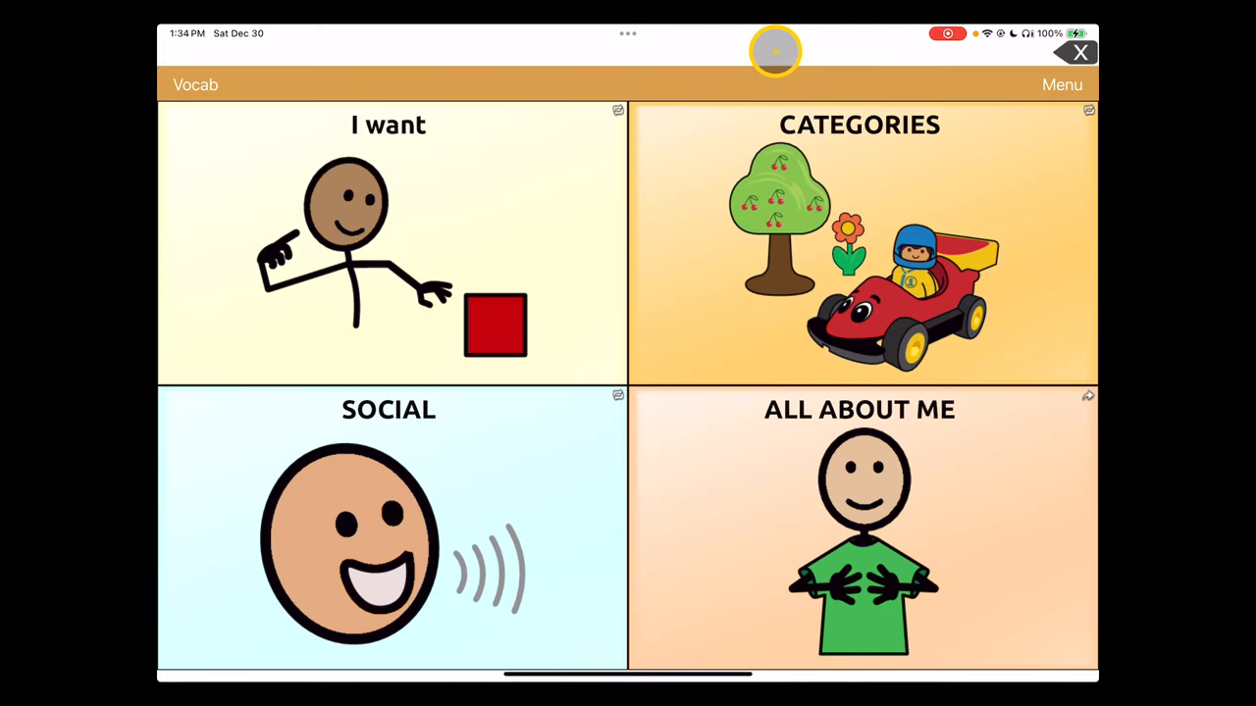
mouse_move(549, 66)
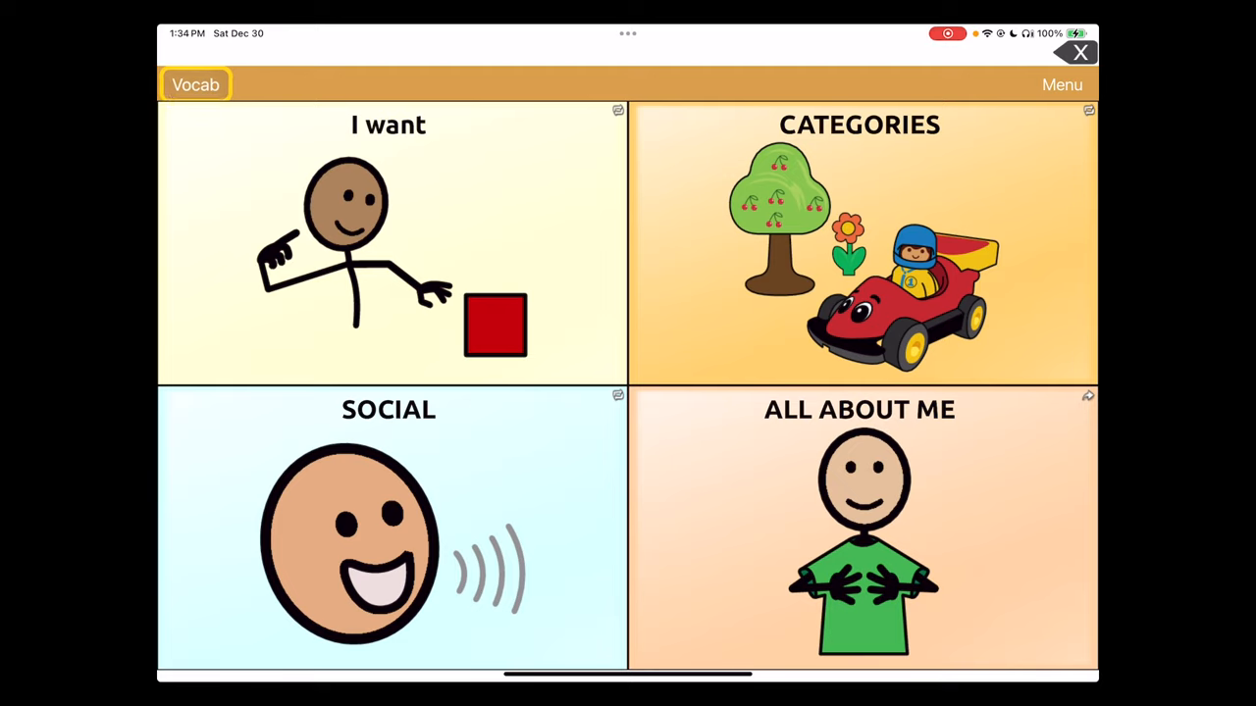
Reveal the Choose New Vocab option from the top-bar Vocab menu
left_click(194, 84)
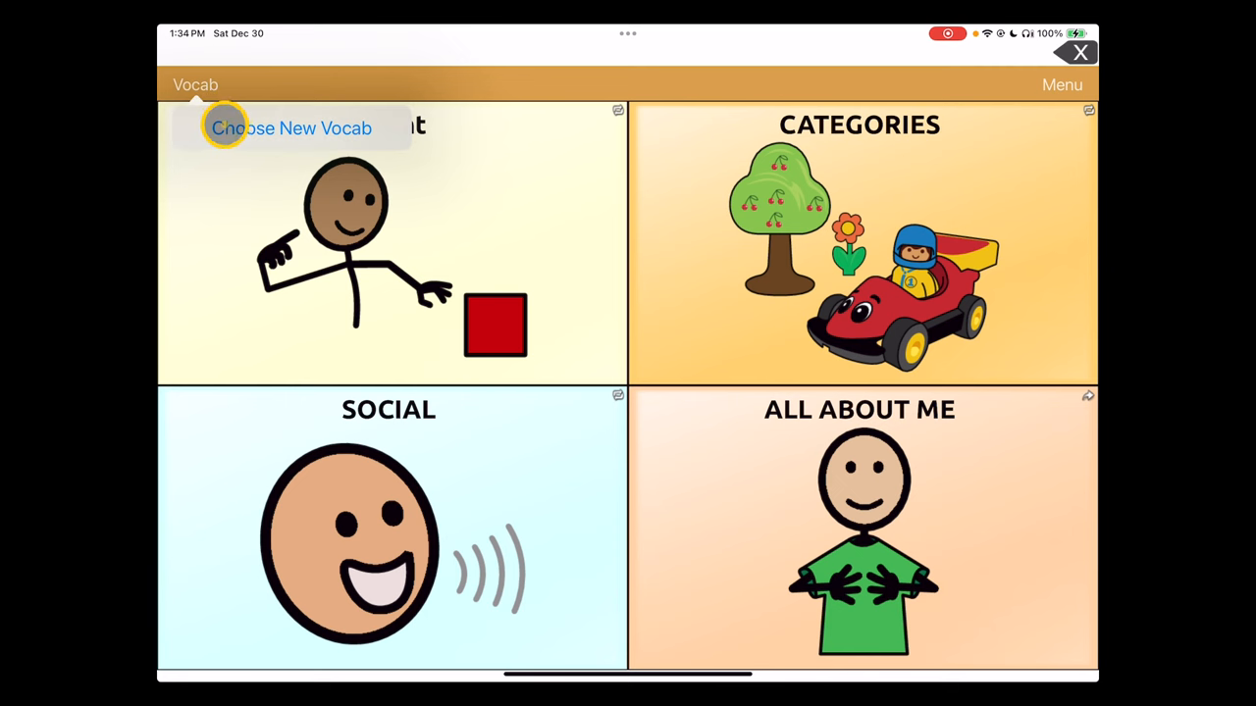
Show the vocabulary file list with 4 Basic SS marked as last accessed
left_click(291, 128)
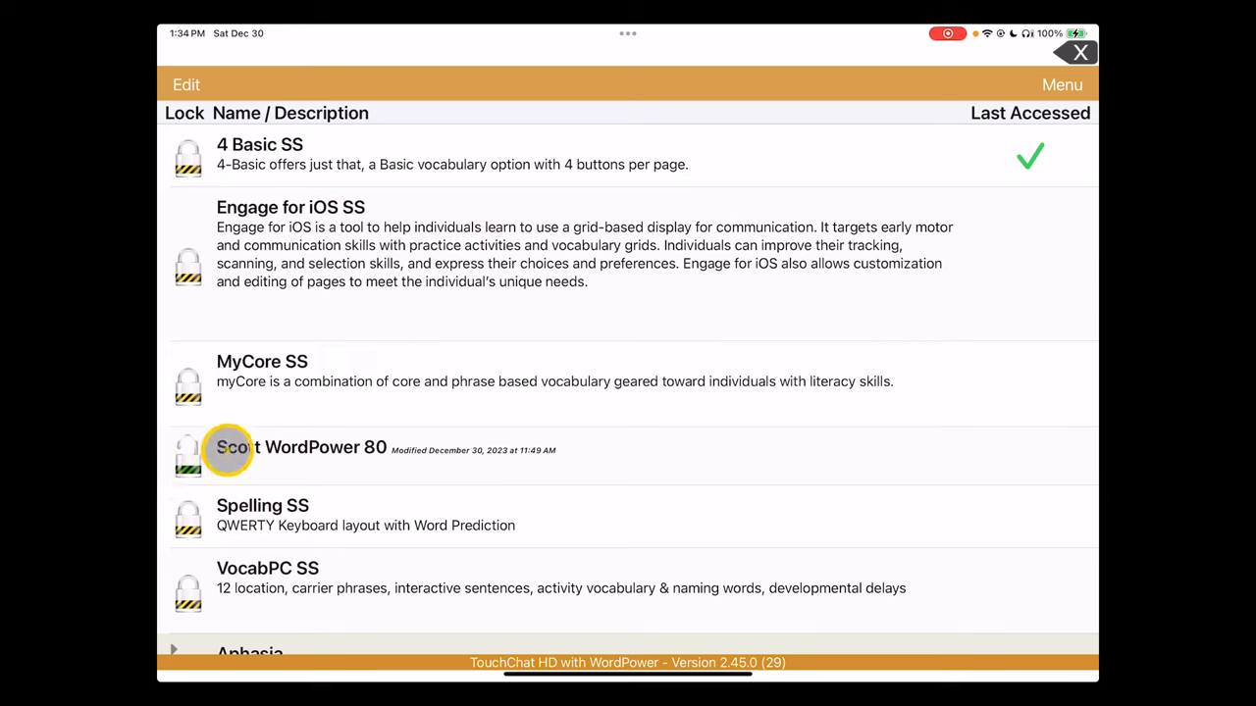
mouse_move(306, 196)
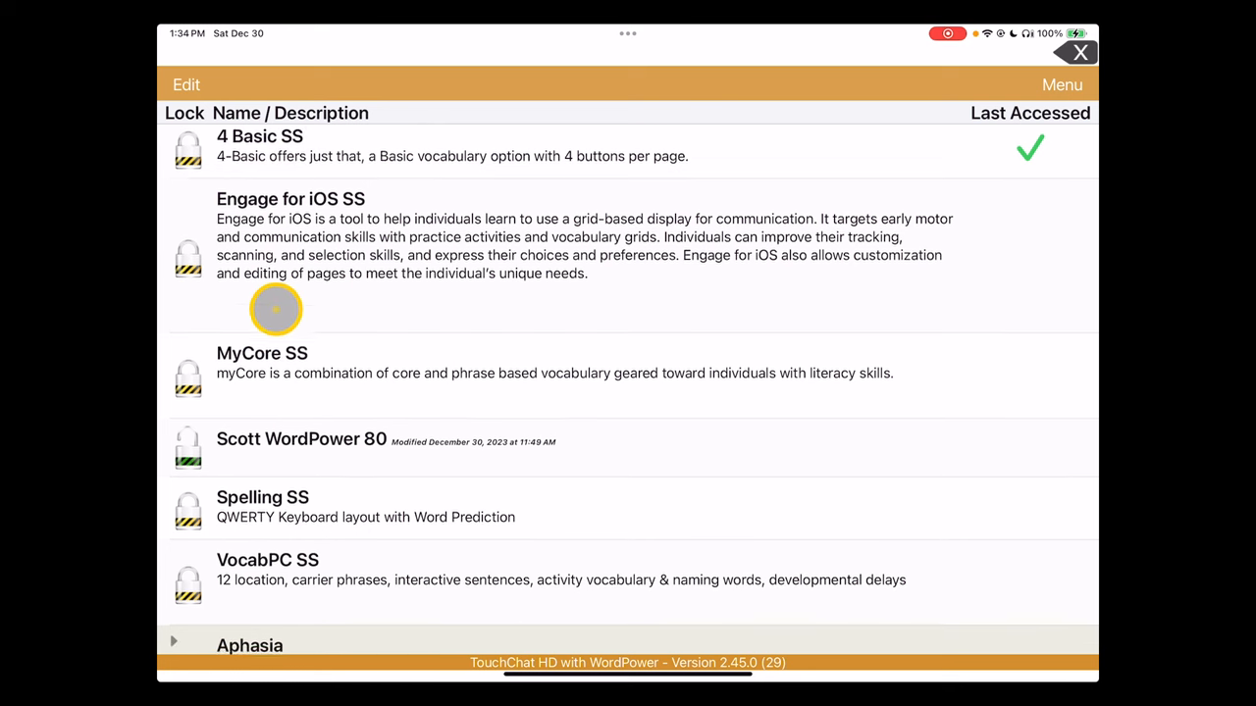
scroll("down", 3)
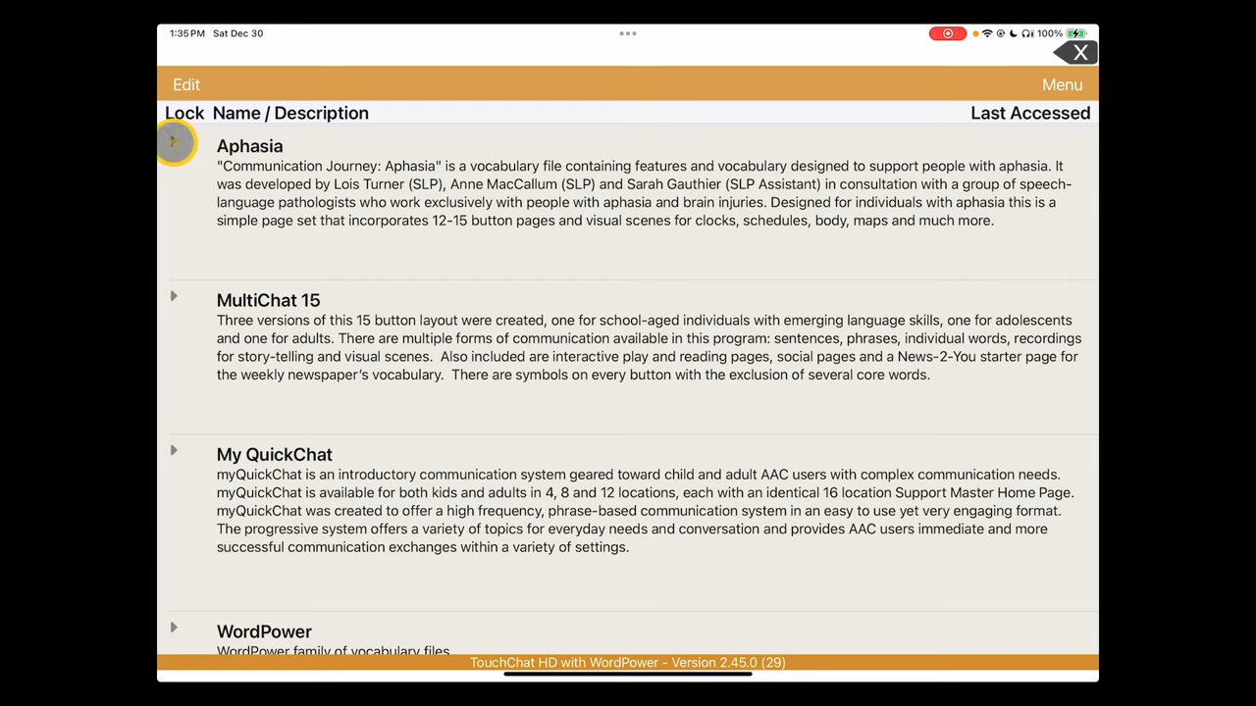
left_click(172, 142)
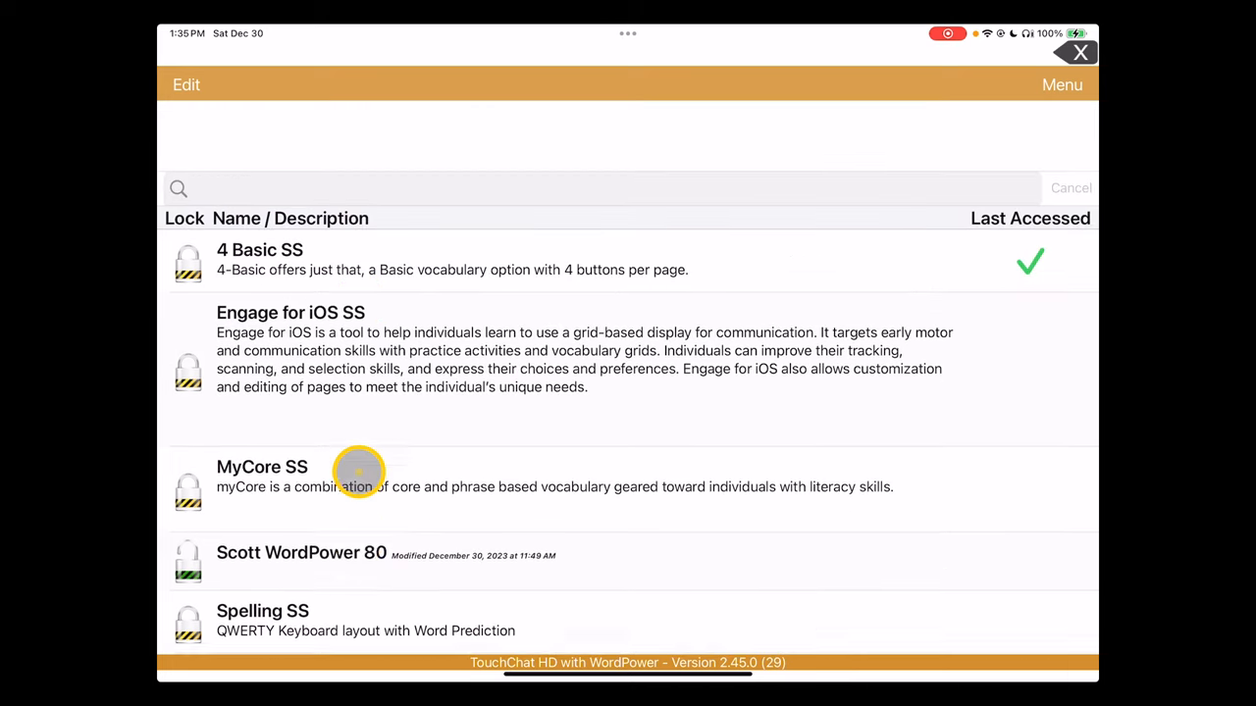
Load Scott WordPower 80 from the vocabulary list, replacing 4 Basic SS
scroll("up", 3)
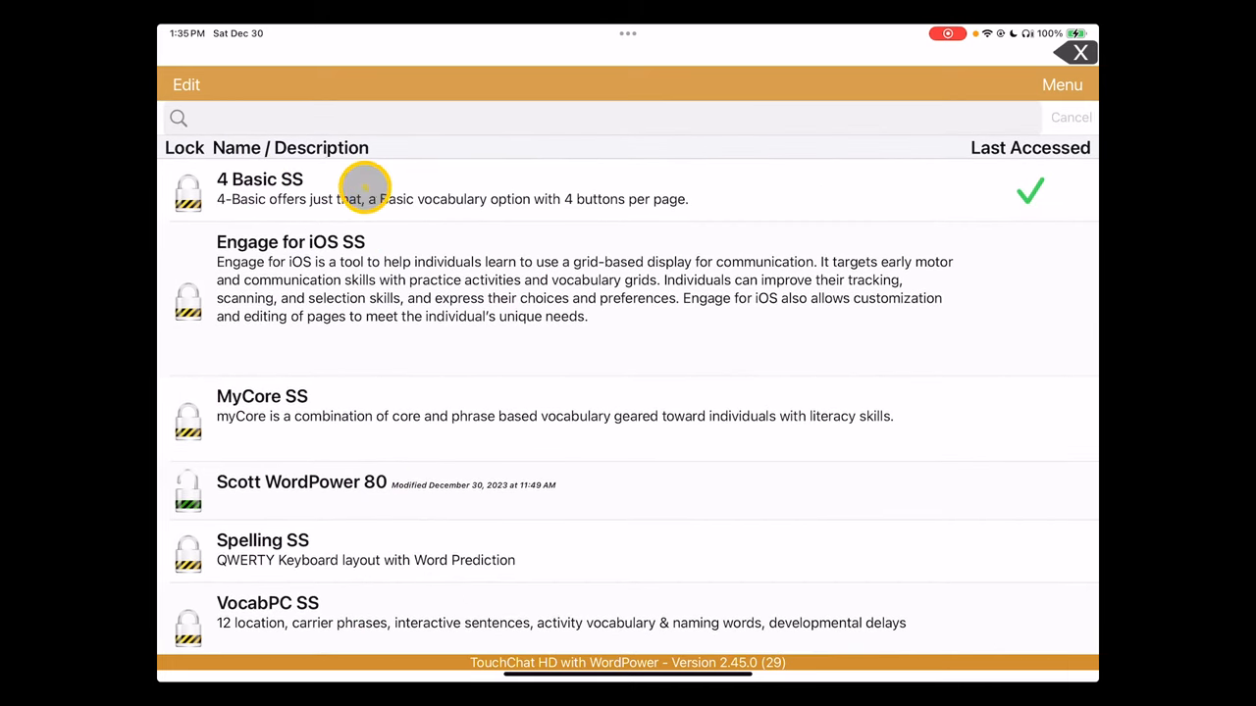
mouse_move(341, 506)
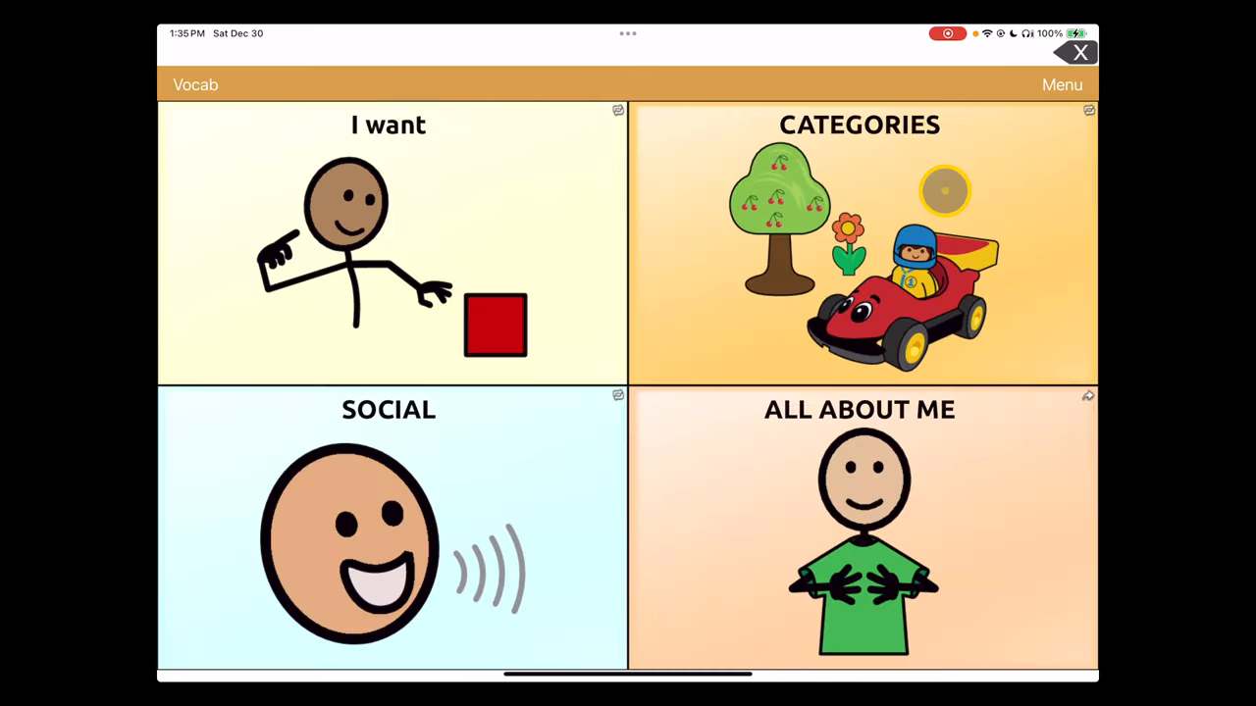
left_click(197, 84)
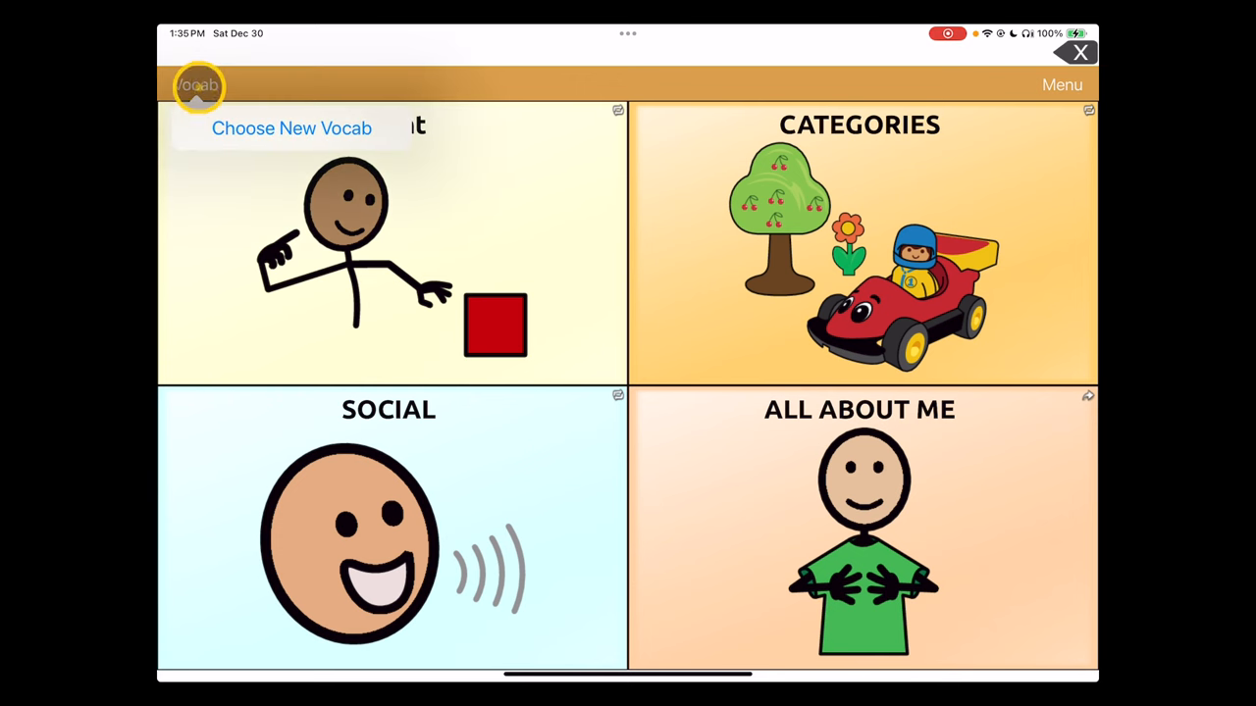
left_click(290, 127)
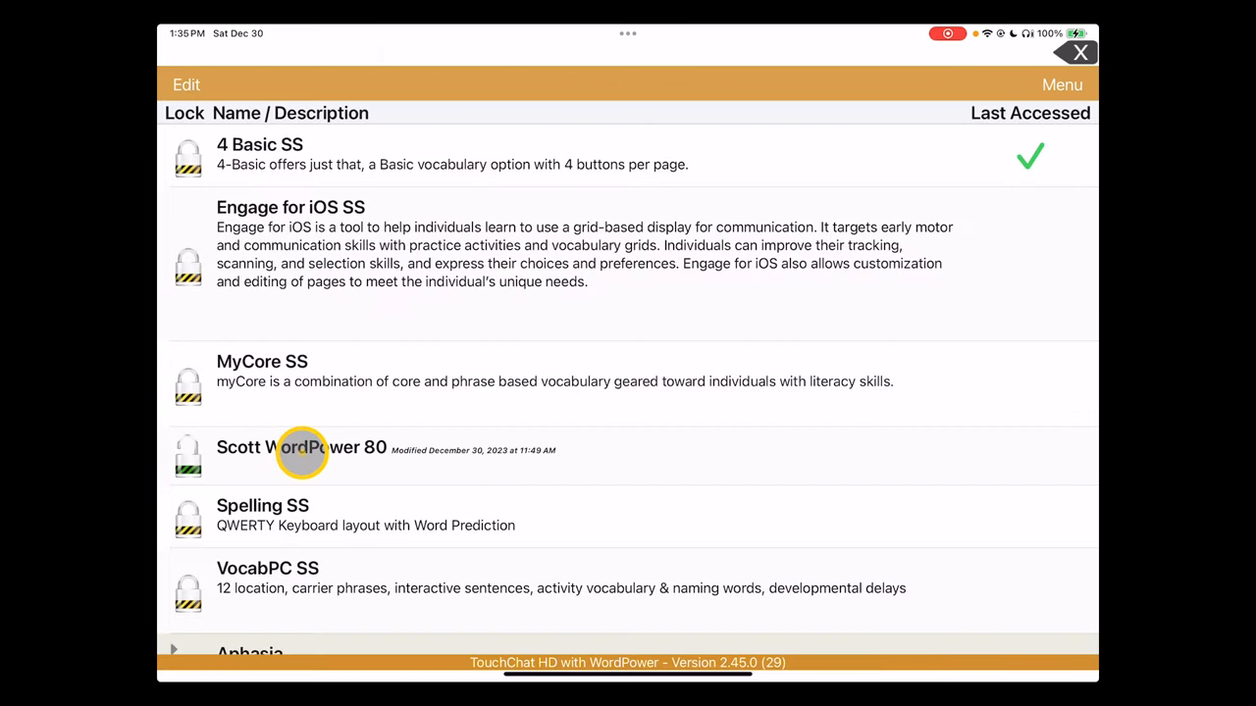
left_click(302, 450)
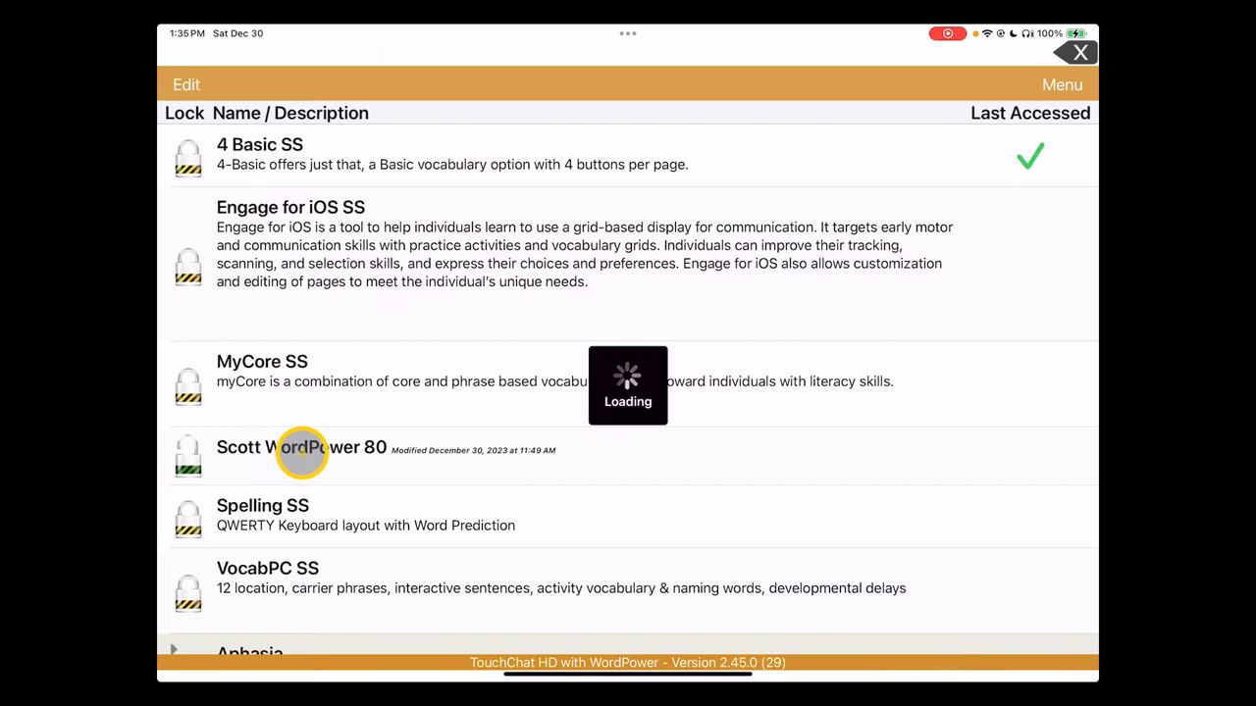
left_click(303, 449)
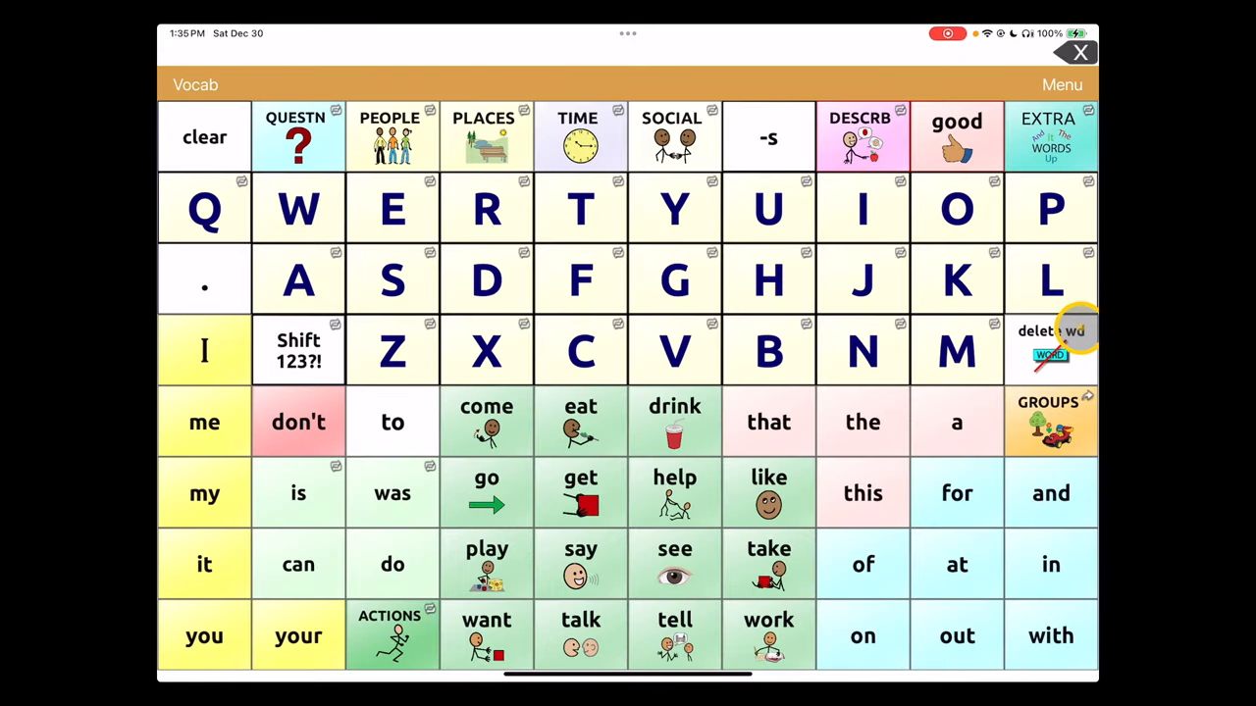
mouse_move(957, 350)
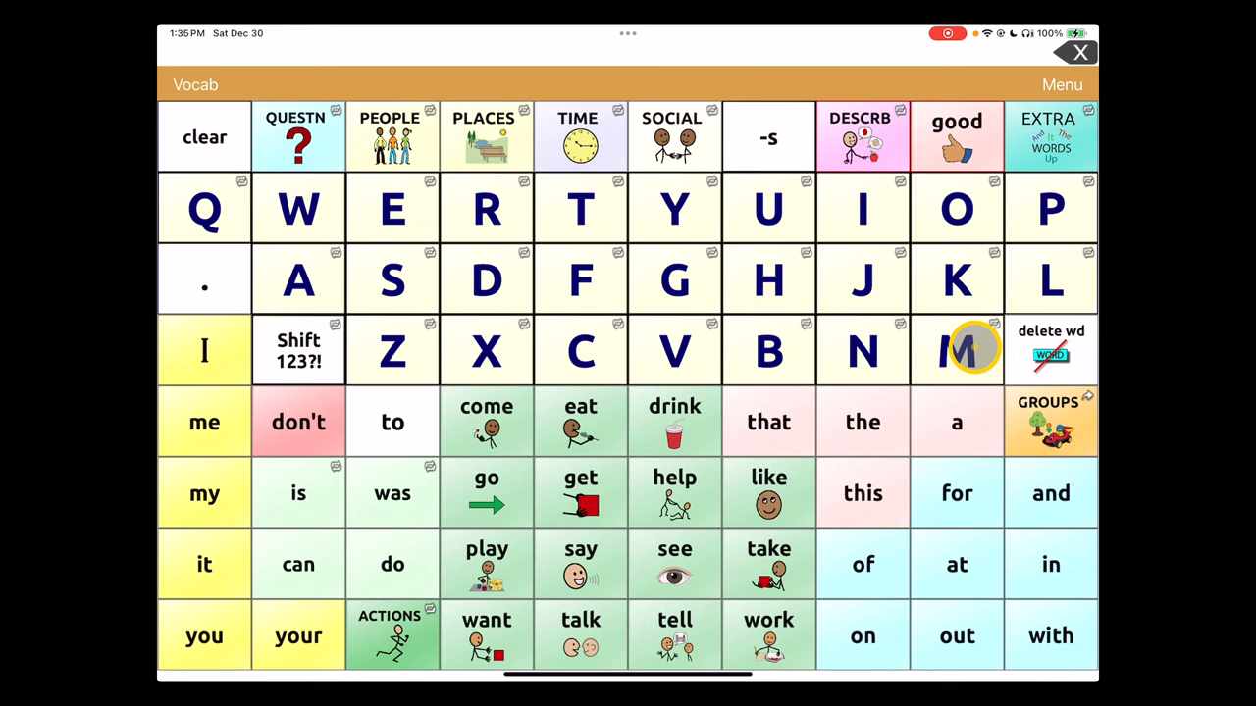